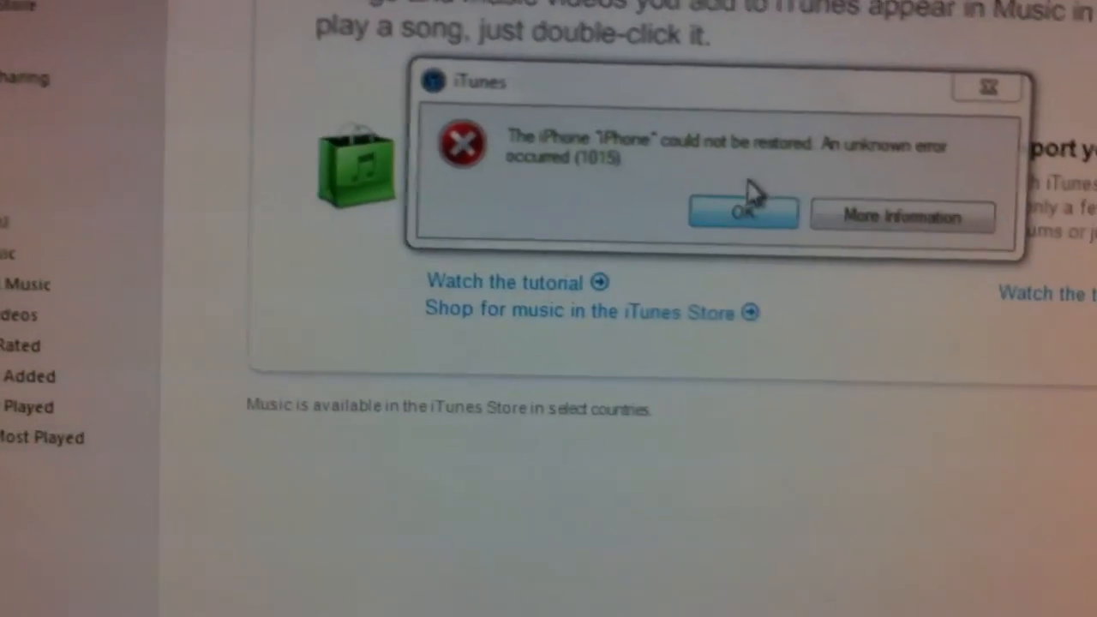
Acknowledge the restore error 1015 and the iPhone-in-recovery-mode warning
left_click(742, 214)
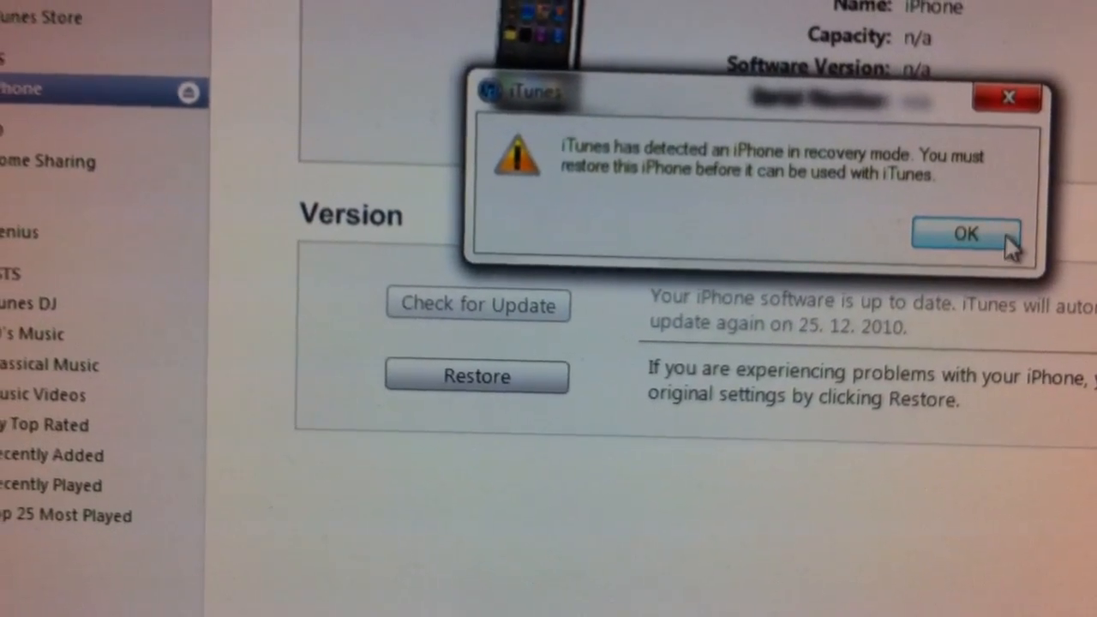
left_click(966, 234)
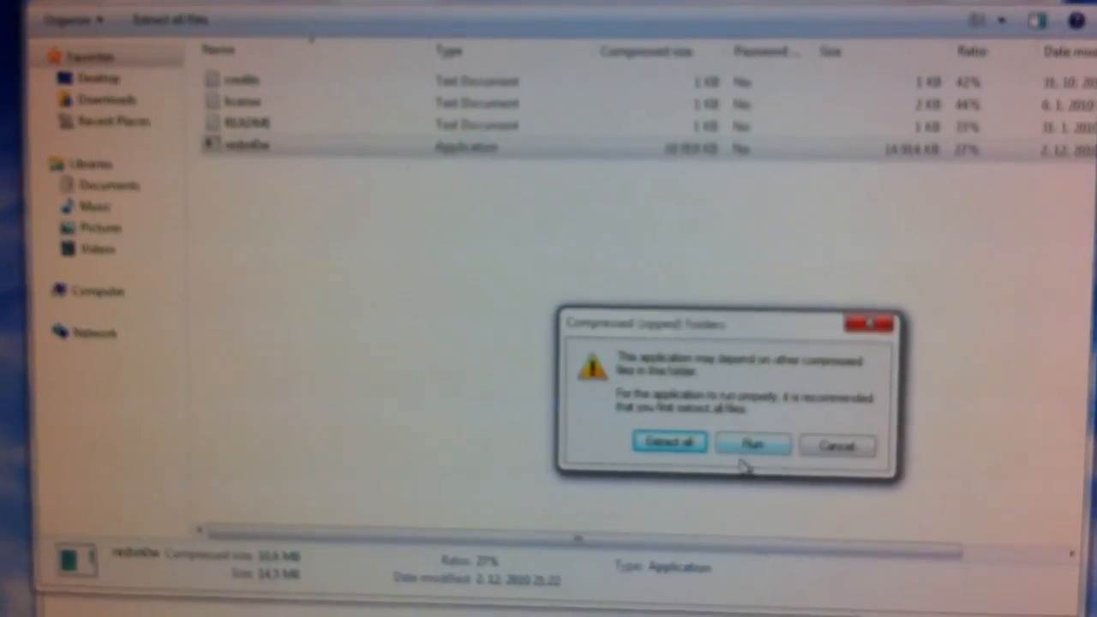
Run the redsn0w application directly from the zip, accepting the Compressed Folders warning
left_click(752, 445)
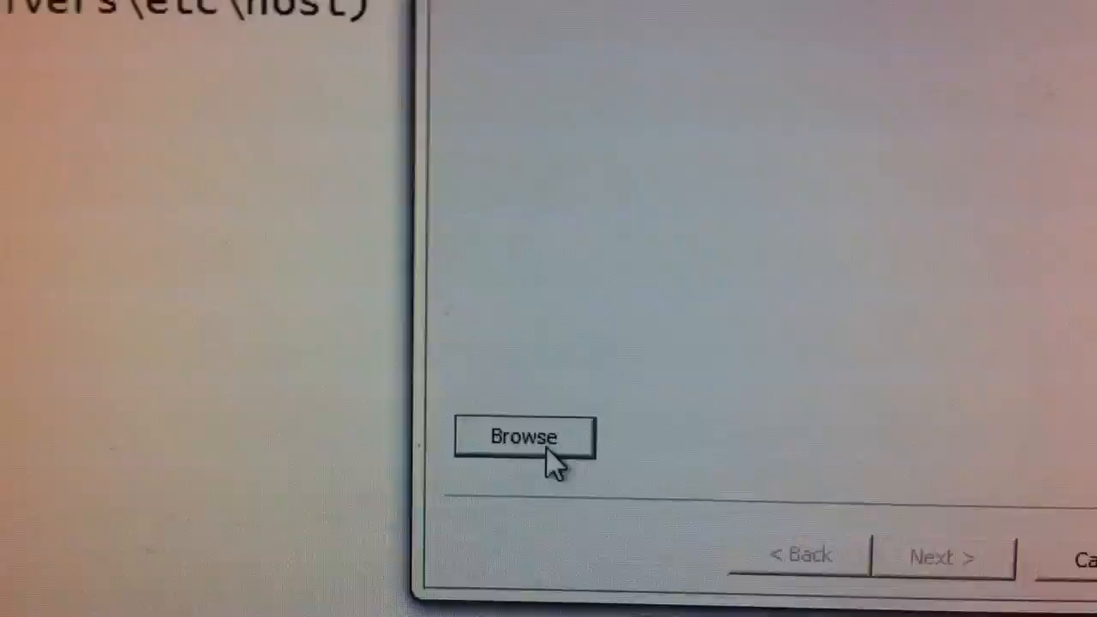
Browse to and load the original firmware IPSW file for the iPhone
left_click(524, 436)
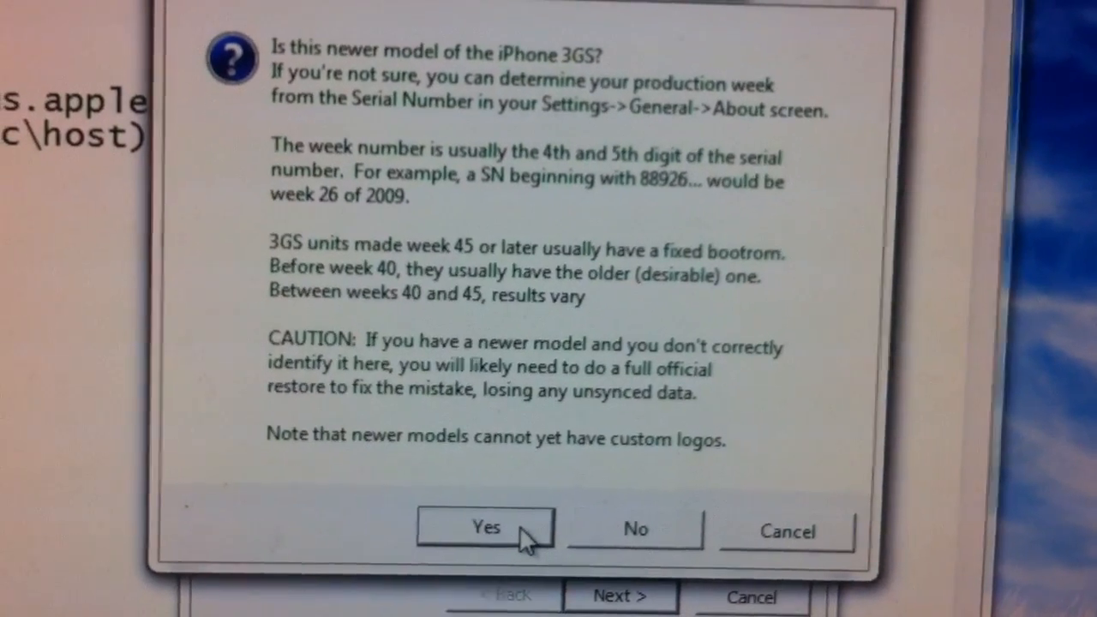
Answer Yes to the newer iPhone 3GS question and proceed to preparing jailbreak data
left_click(486, 528)
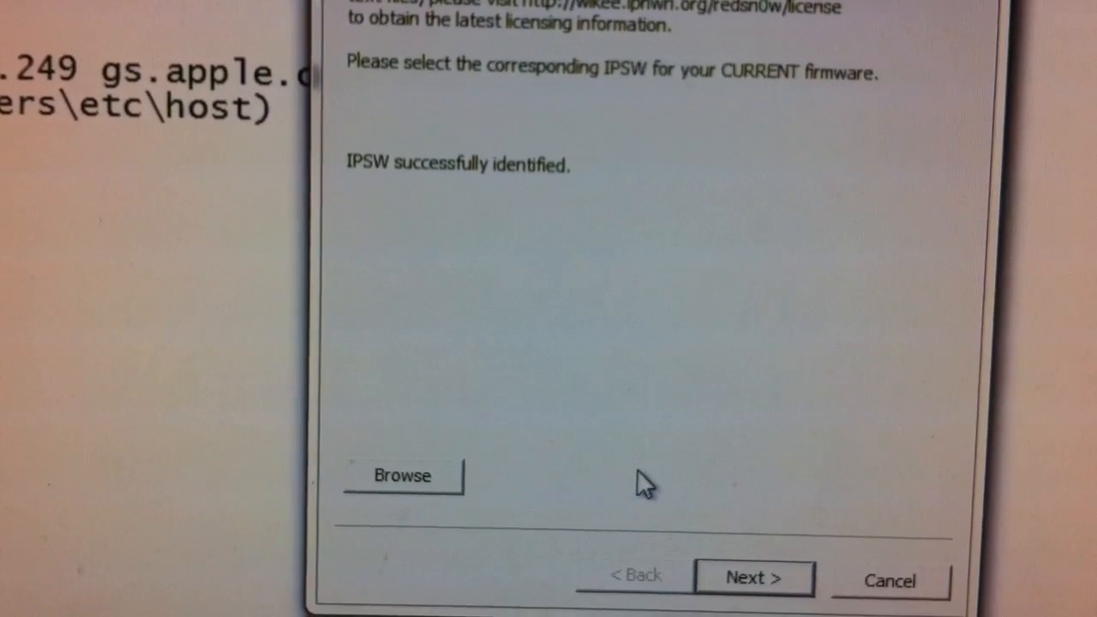
left_click(752, 577)
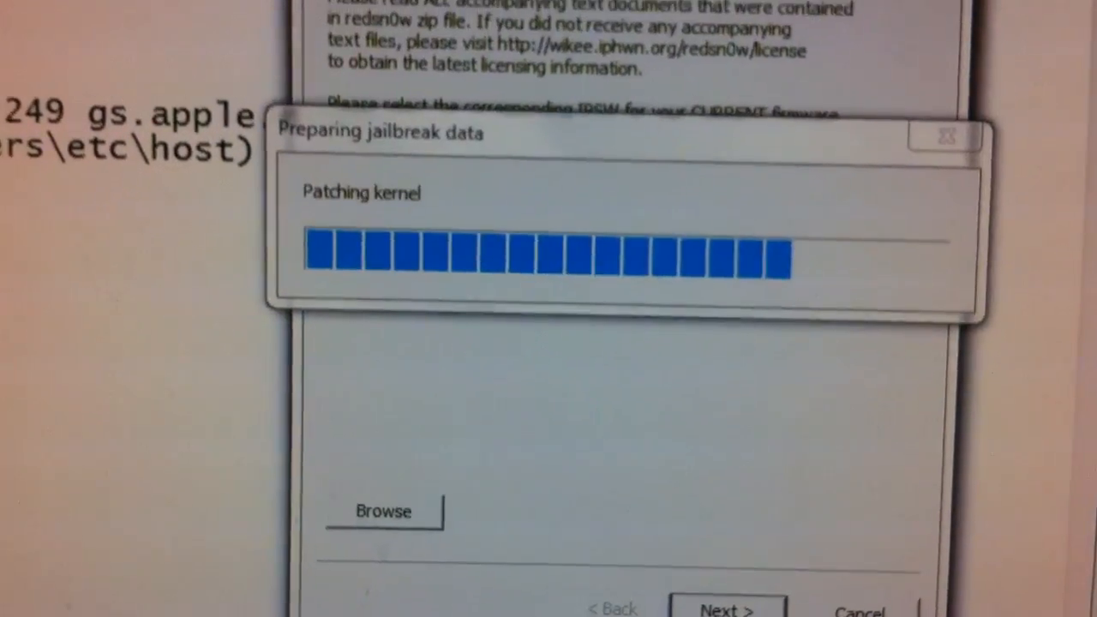